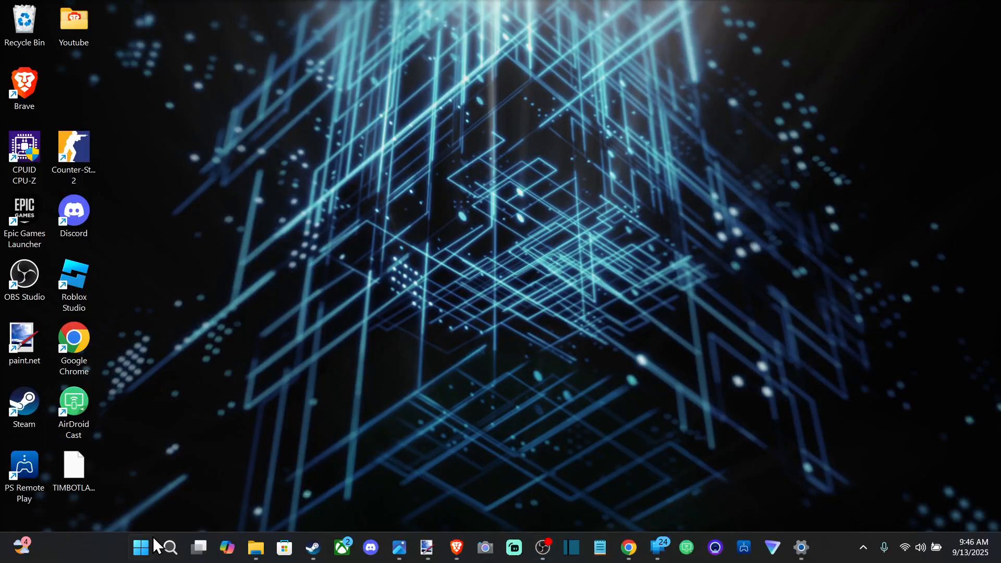
- Bring up the Start menu from the taskbar
click(141, 547)
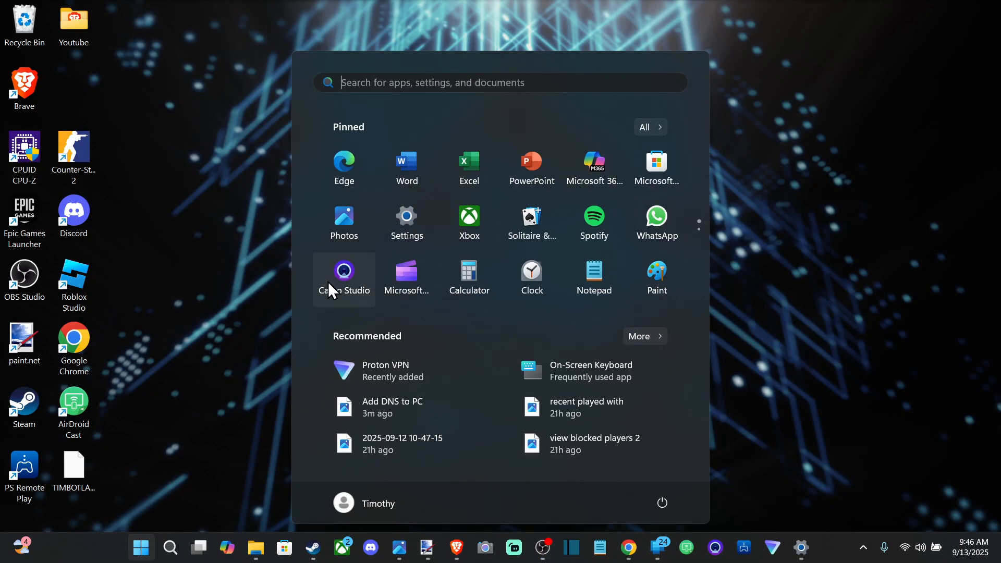
mouse_move(315, 295)
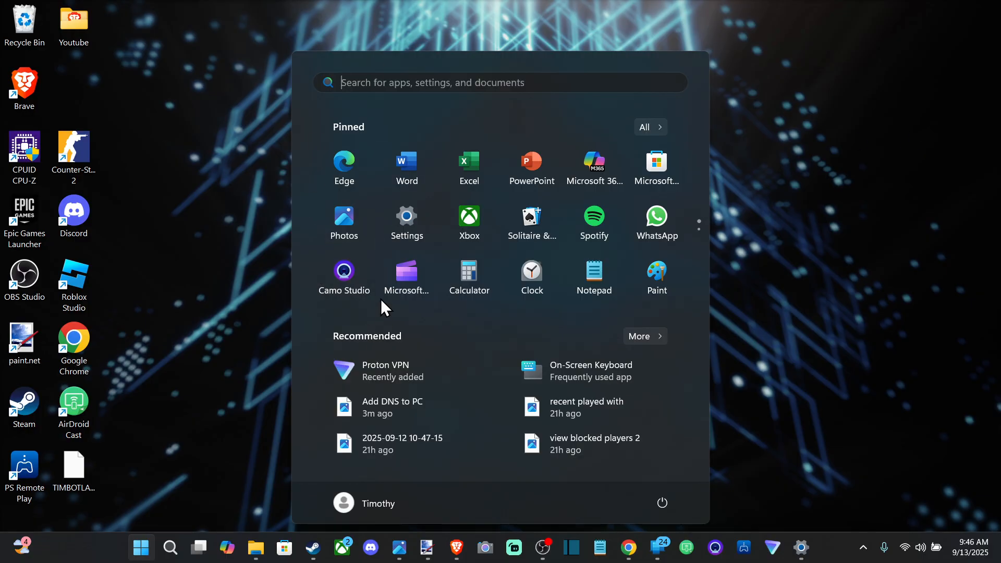
mouse_move(413, 233)
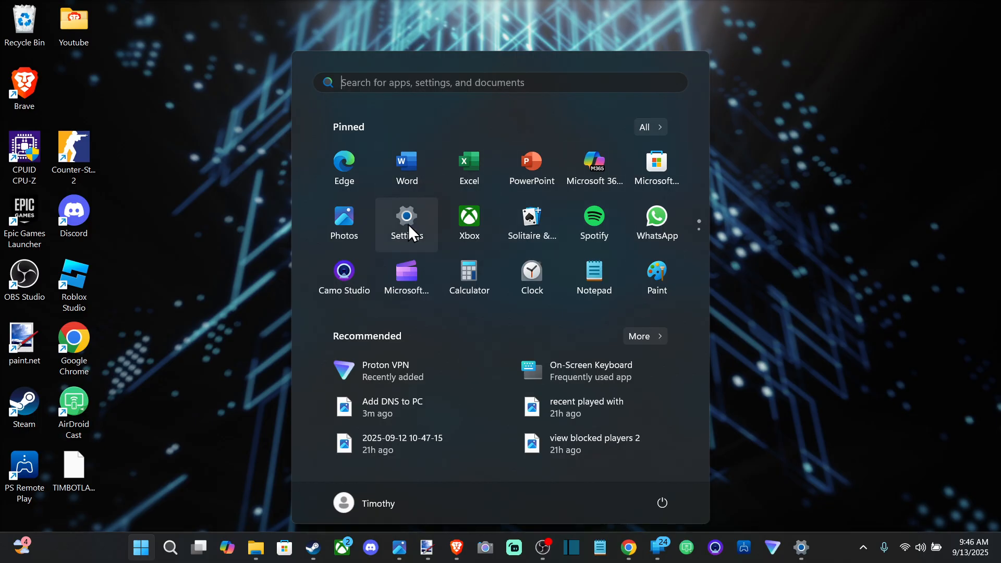
- Reach the Wi-Fi adapter's hardware properties page in Settings
click(407, 217)
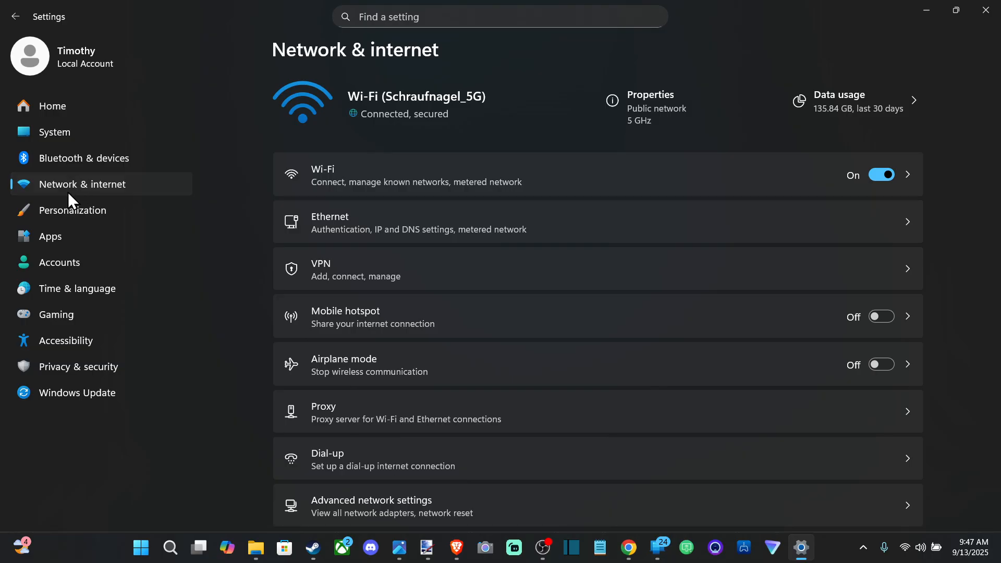
mouse_move(333, 150)
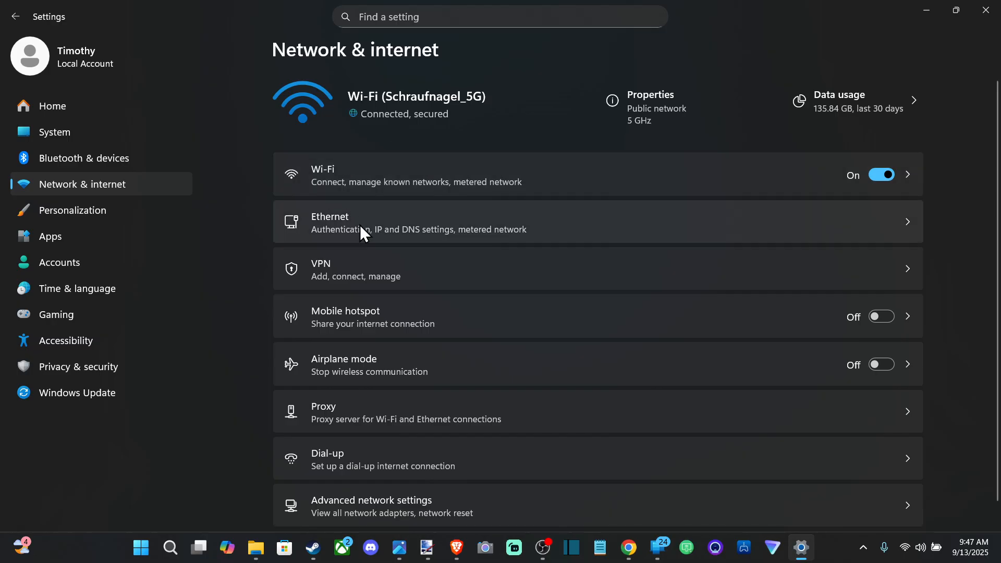
mouse_move(308, 188)
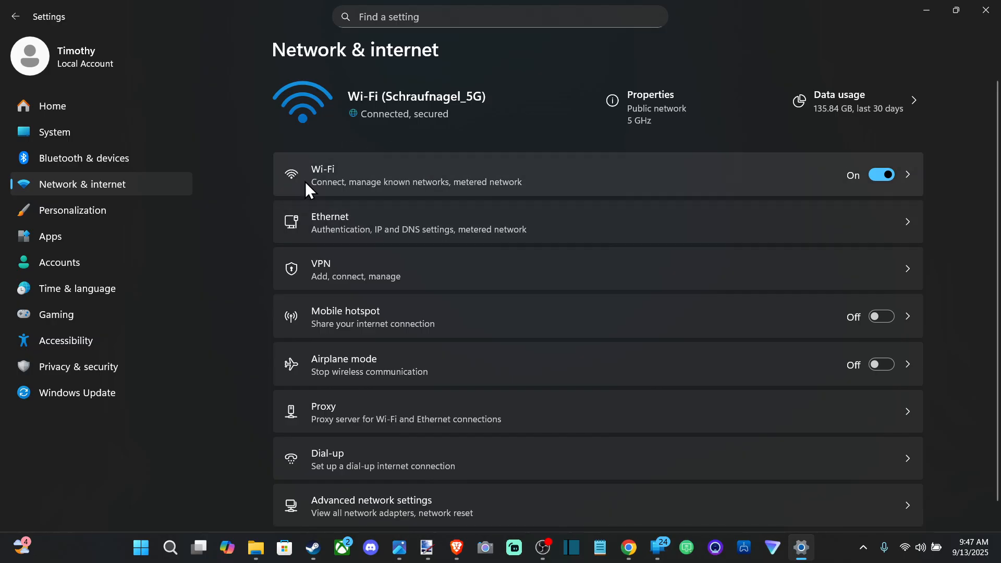
mouse_move(492, 83)
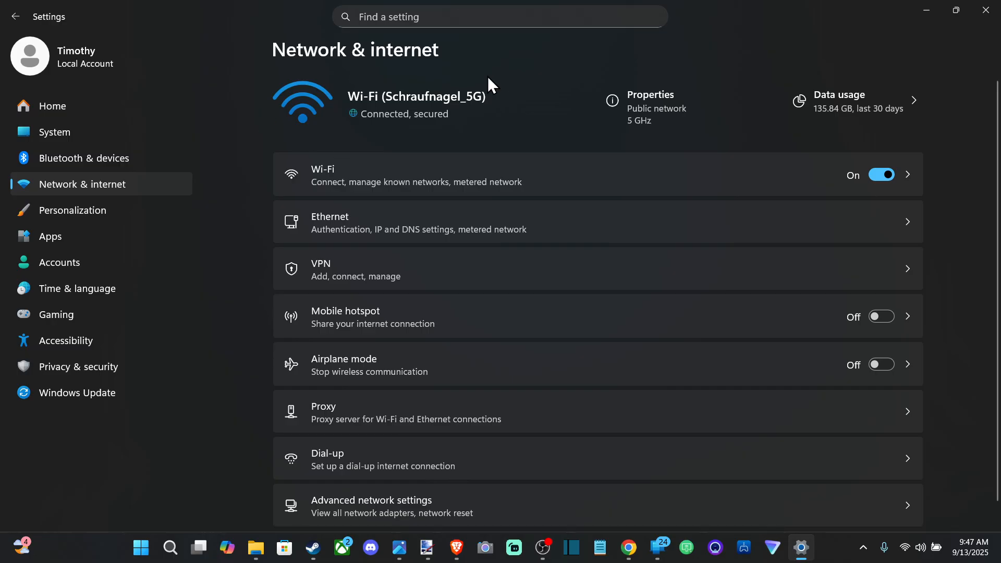
mouse_move(408, 195)
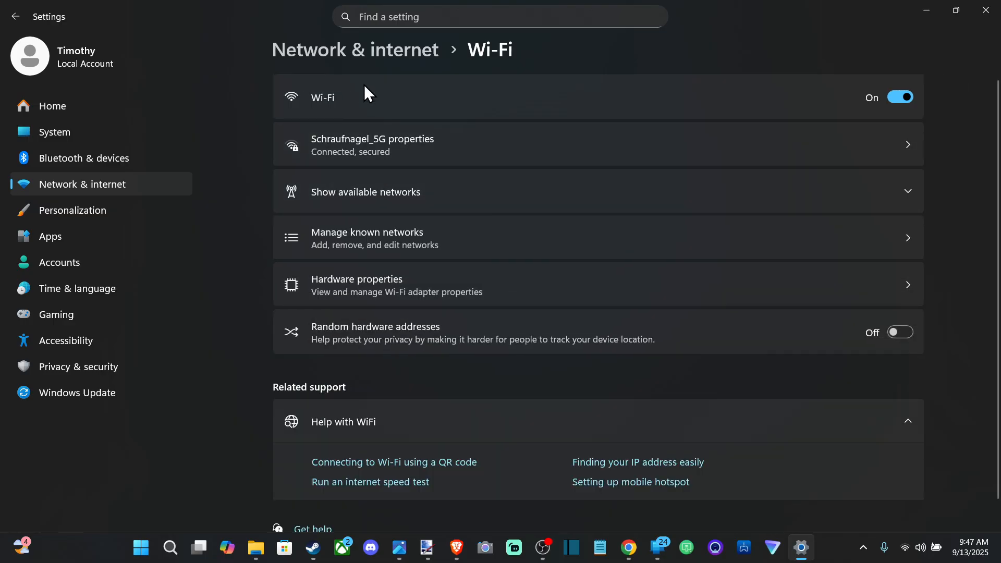
mouse_move(369, 296)
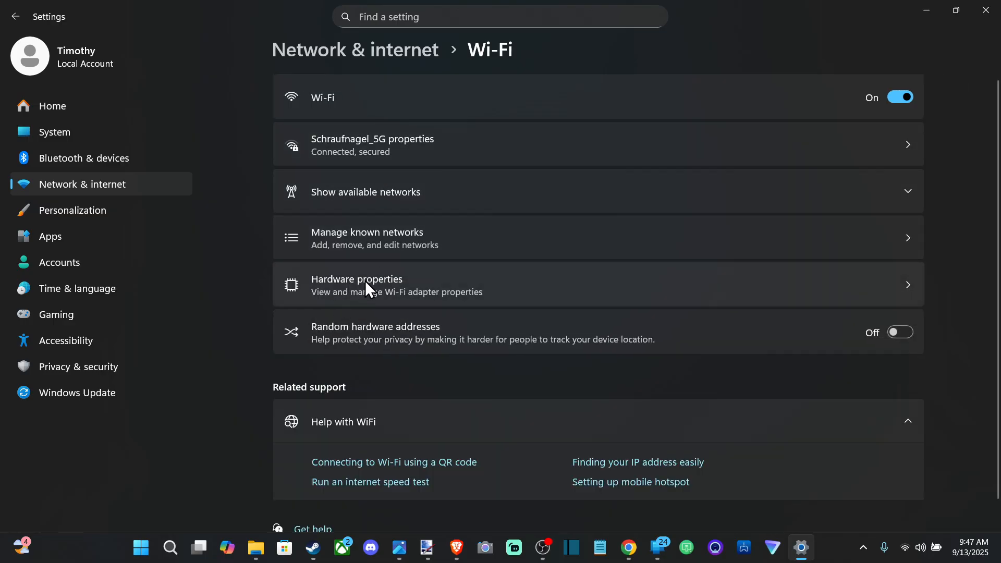
click(365, 285)
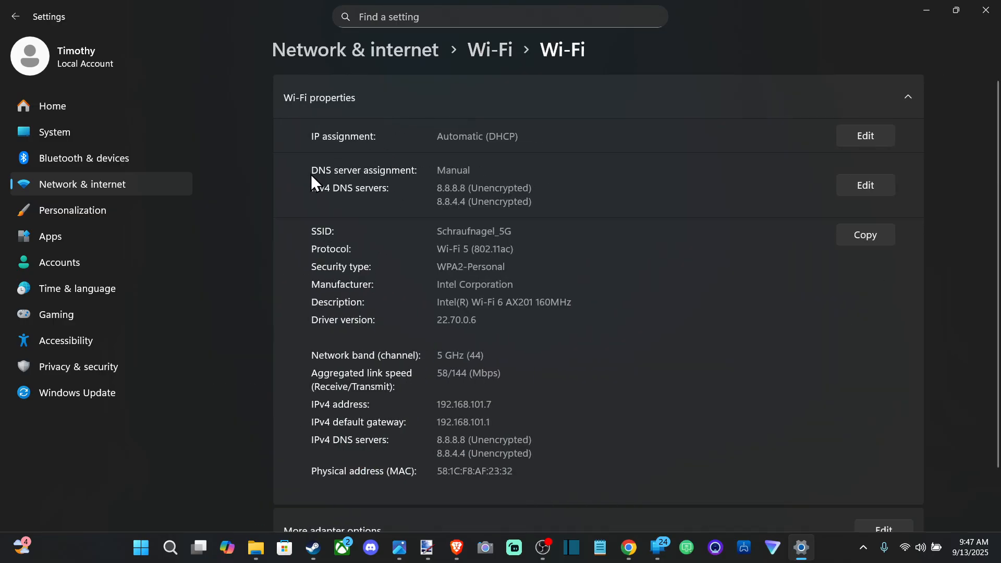
mouse_move(877, 200)
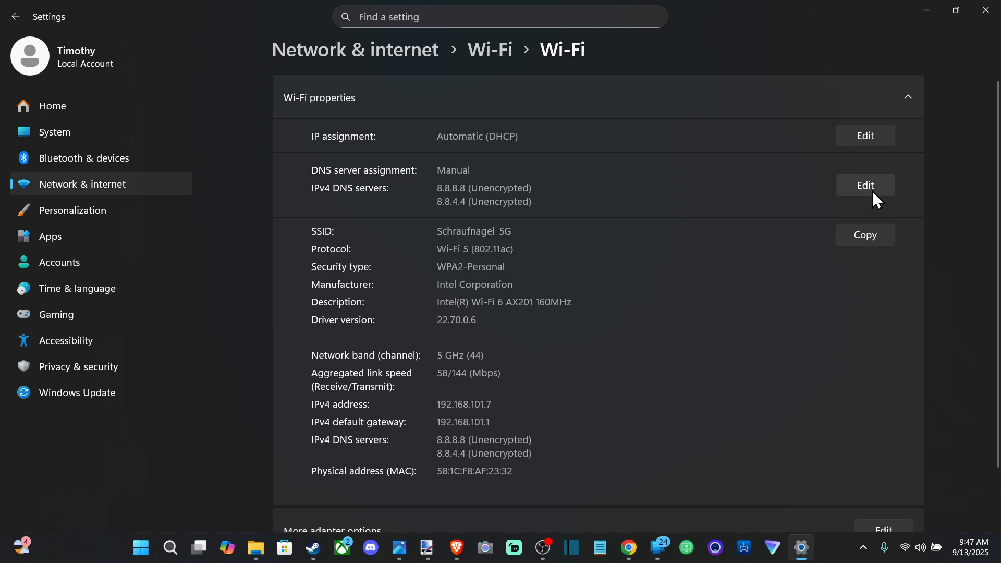
- Enter manual IPv4 DNS servers 1.1.1.1 preferred and 1.0.0.1 alternate for the Wi-Fi connection
click(865, 186)
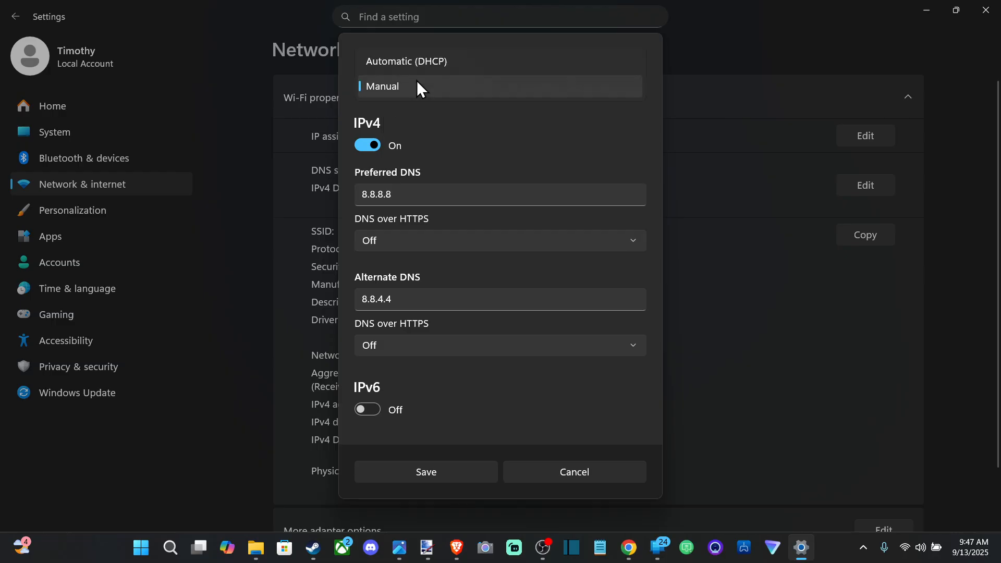
click(381, 86)
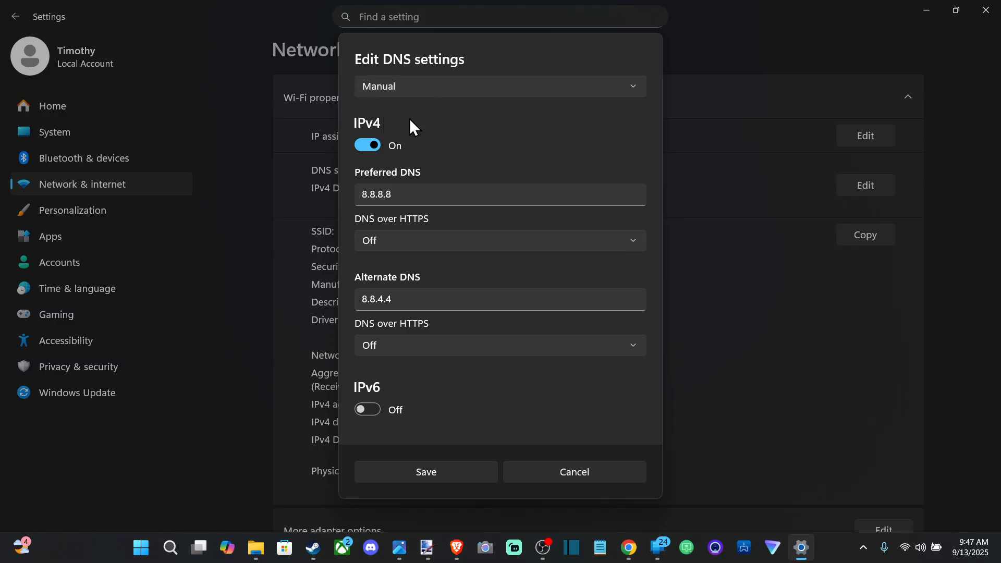
click(367, 144)
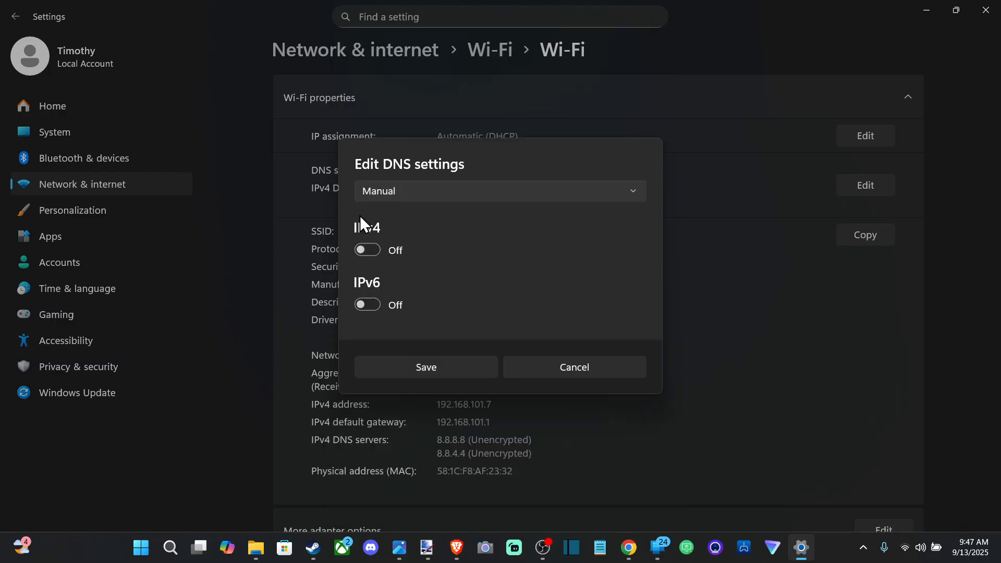
click(367, 251)
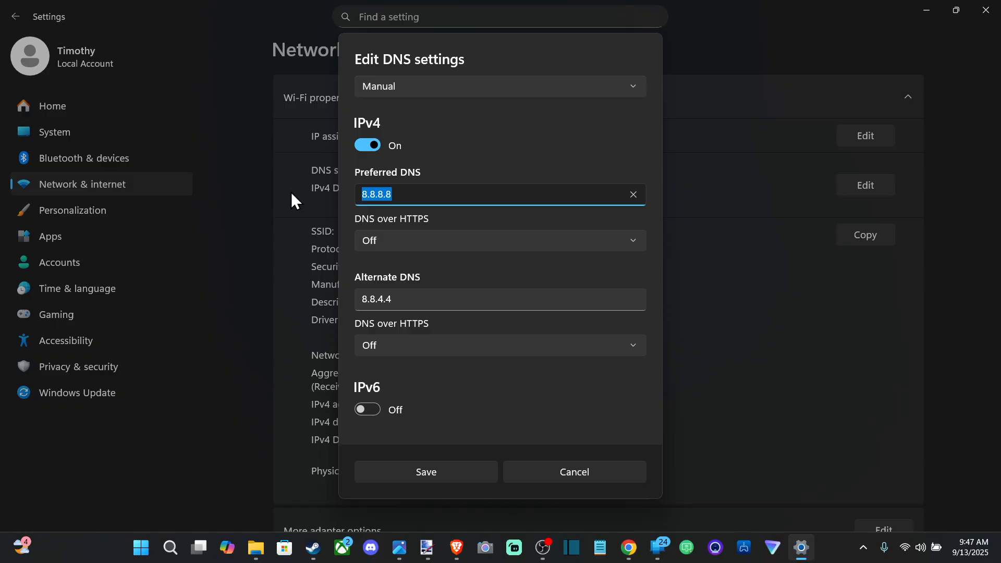
text(1.1.1.1)
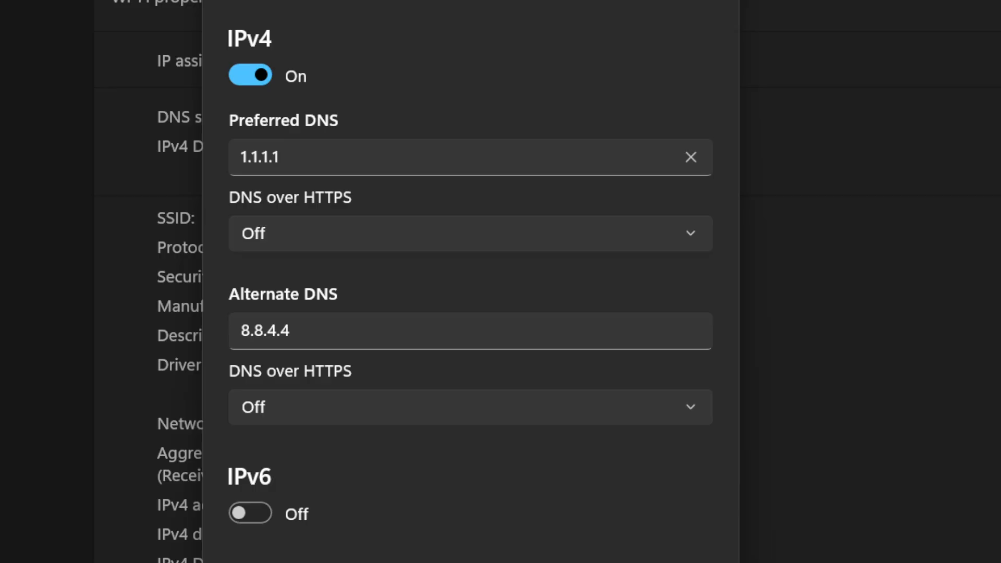
mouse_move(120, 349)
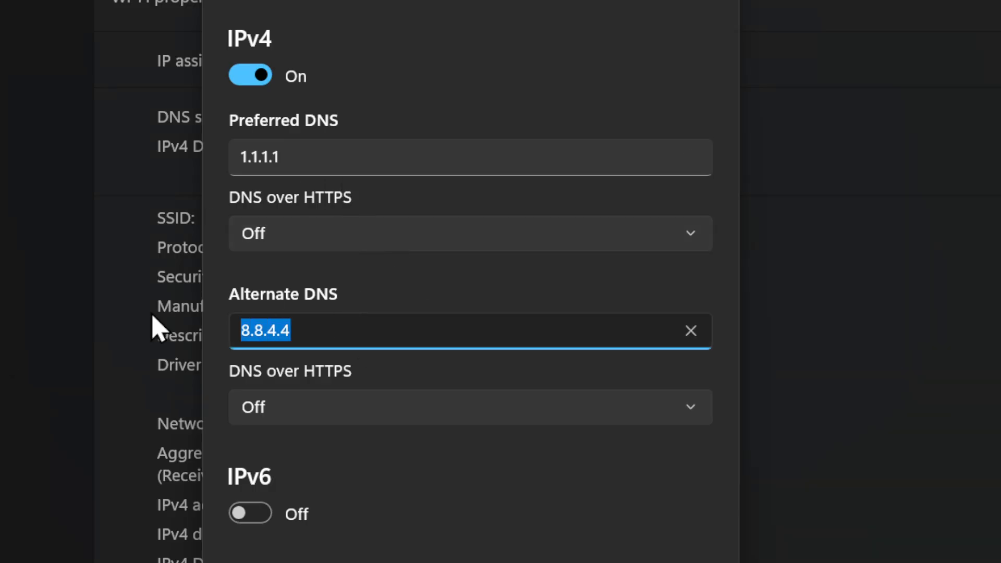
text(1.0.0.1)
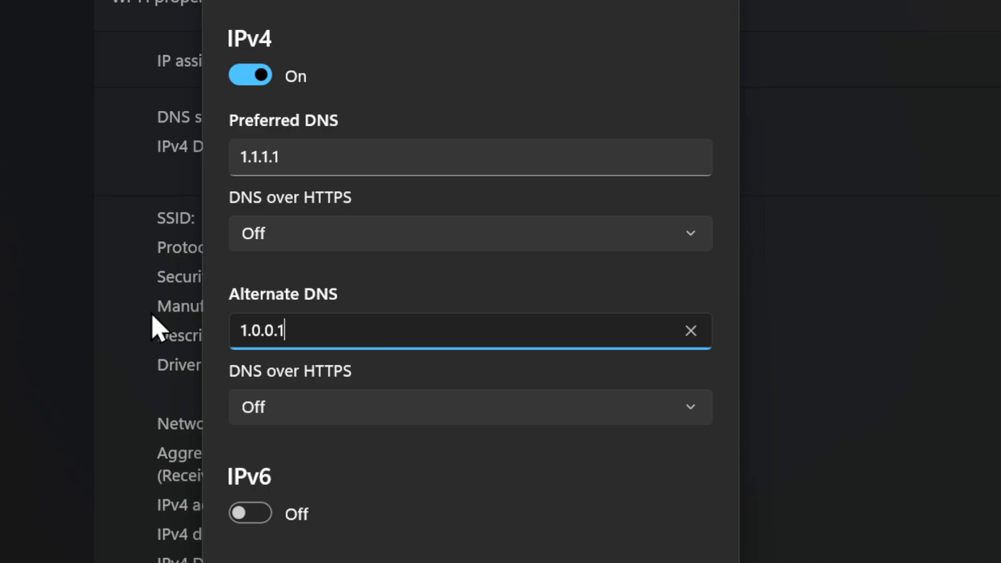
scroll(down, 3)
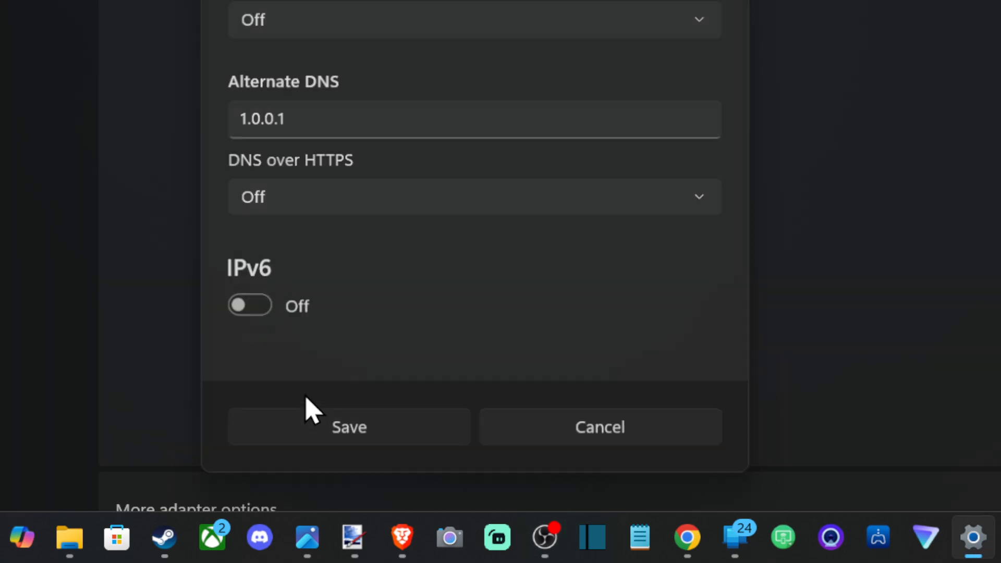
- Save the new DNS servers and close Settings
click(348, 428)
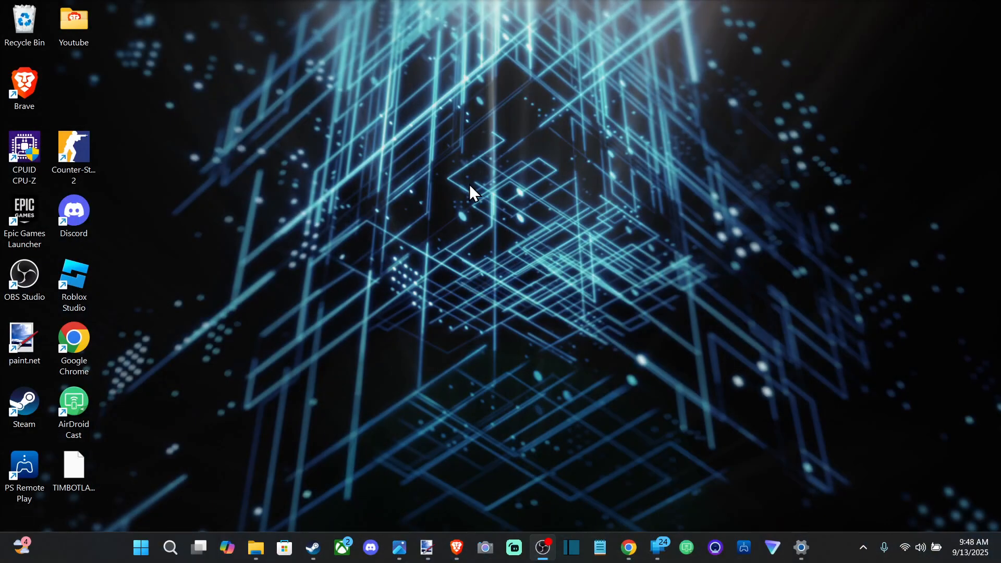
mouse_move(540, 373)
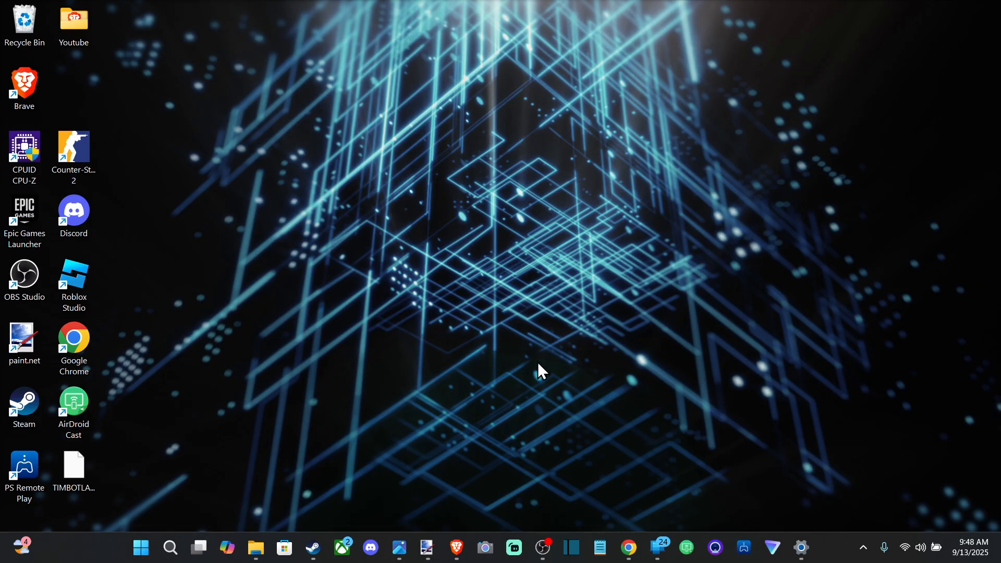